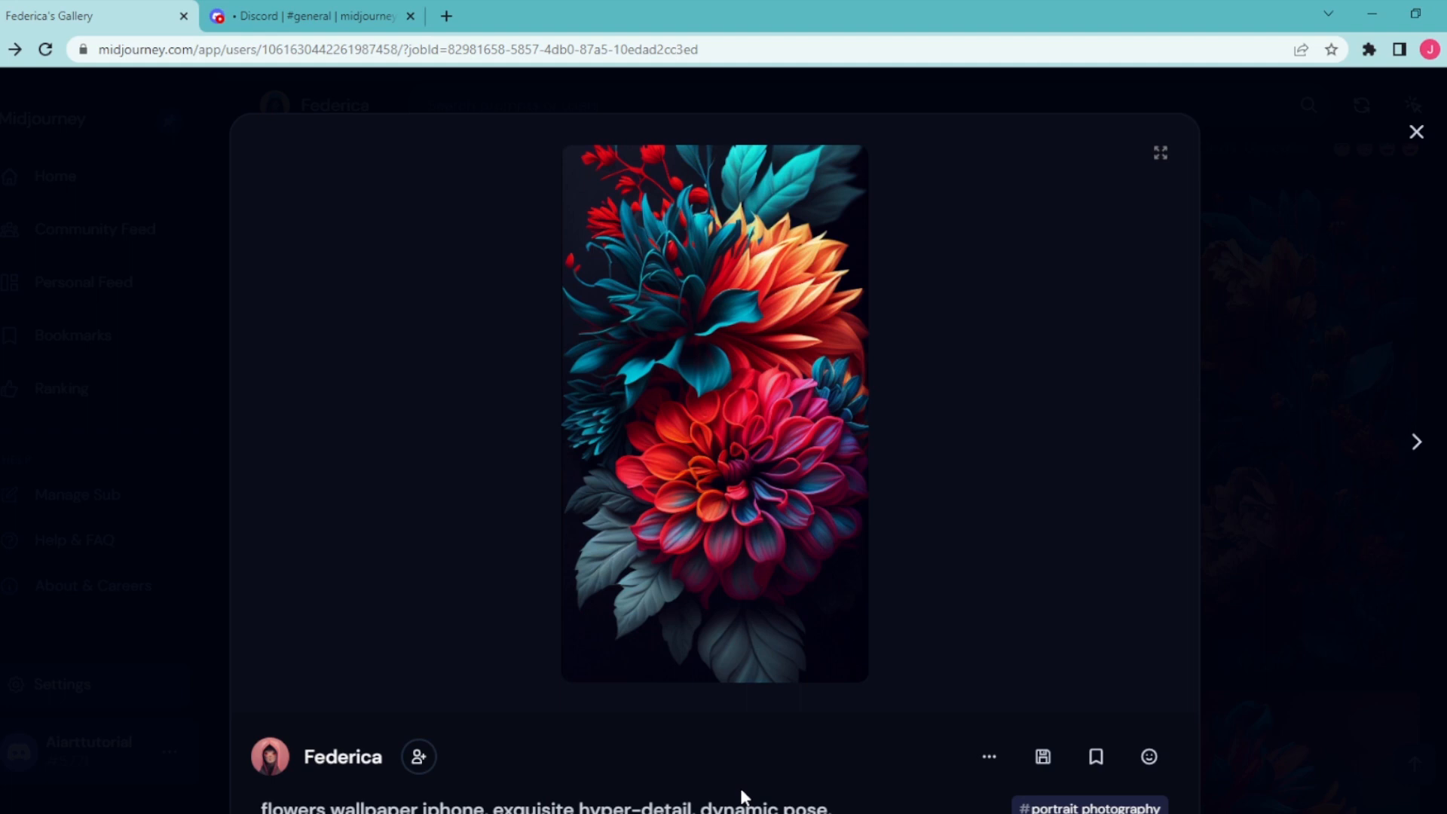
{"action": "mouse_move", "coordinate": [778, 502]}
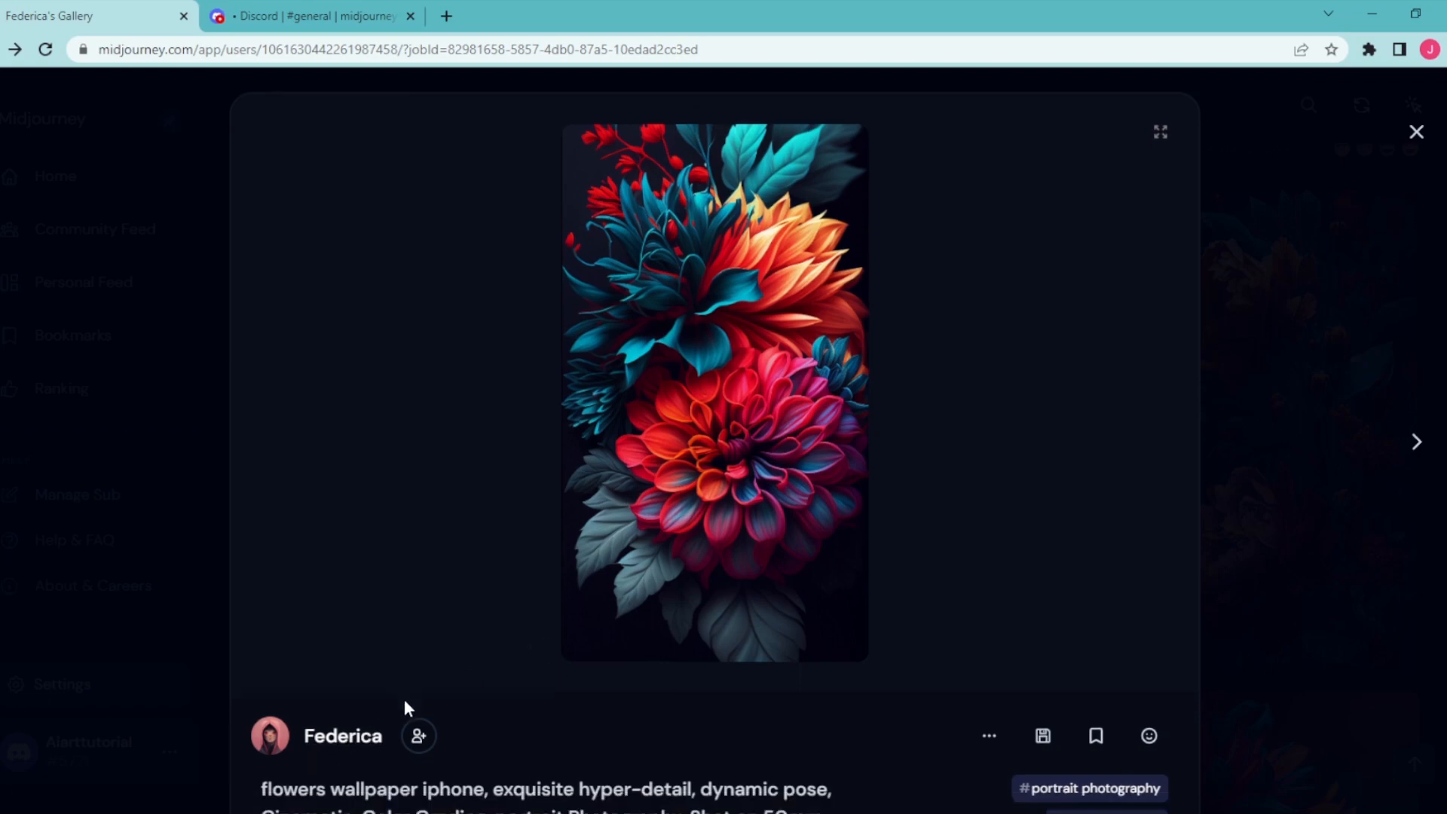
Step: Scroll to the full prompt and select 'flowers wallpaper iphone' at its start
{"action": "scroll", "scroll_direction": "down", "scroll_amount": 3}
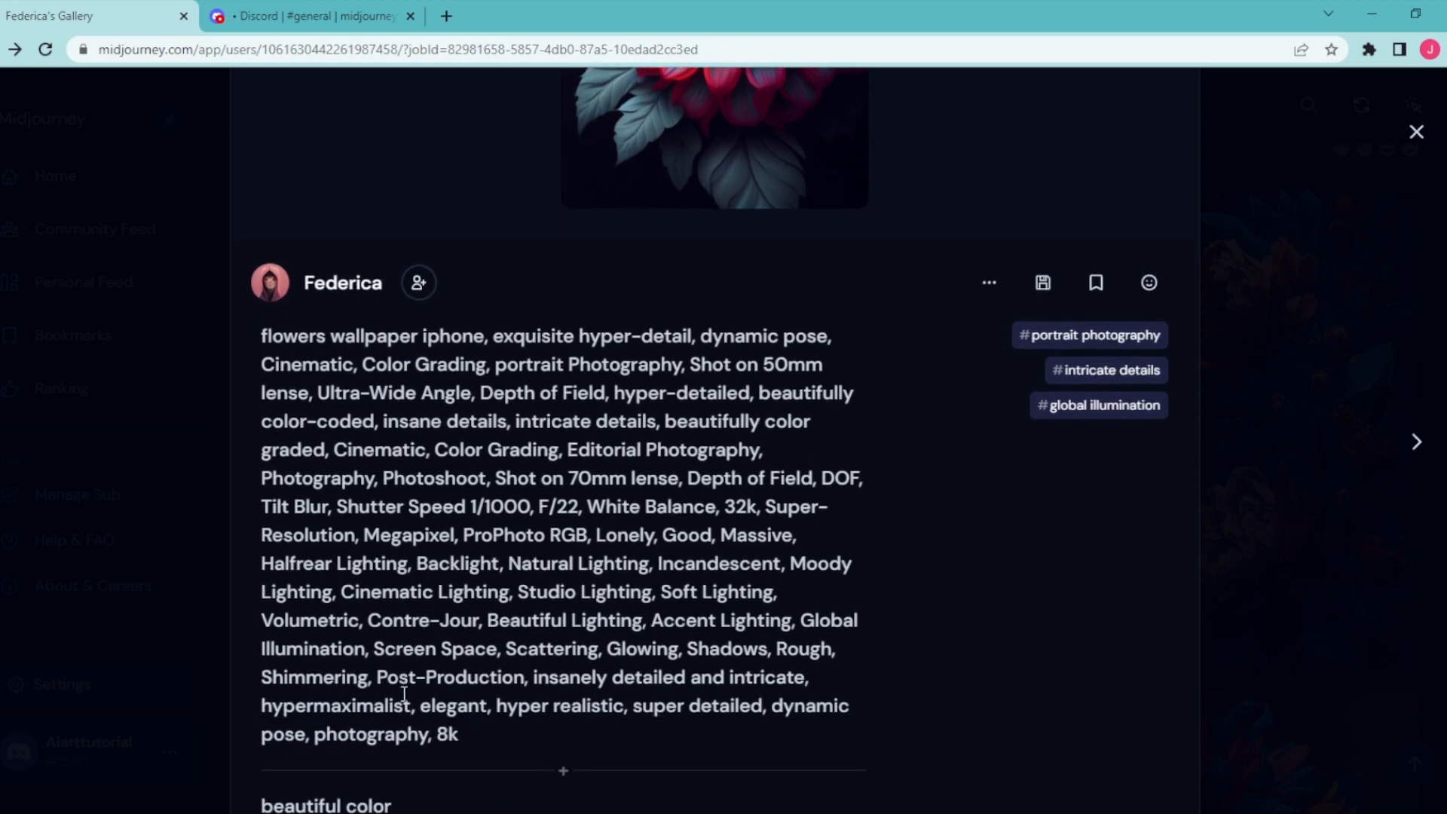
{"action": "left_click_drag", "start_coordinate": [262, 335], "coordinate": [353, 335]}
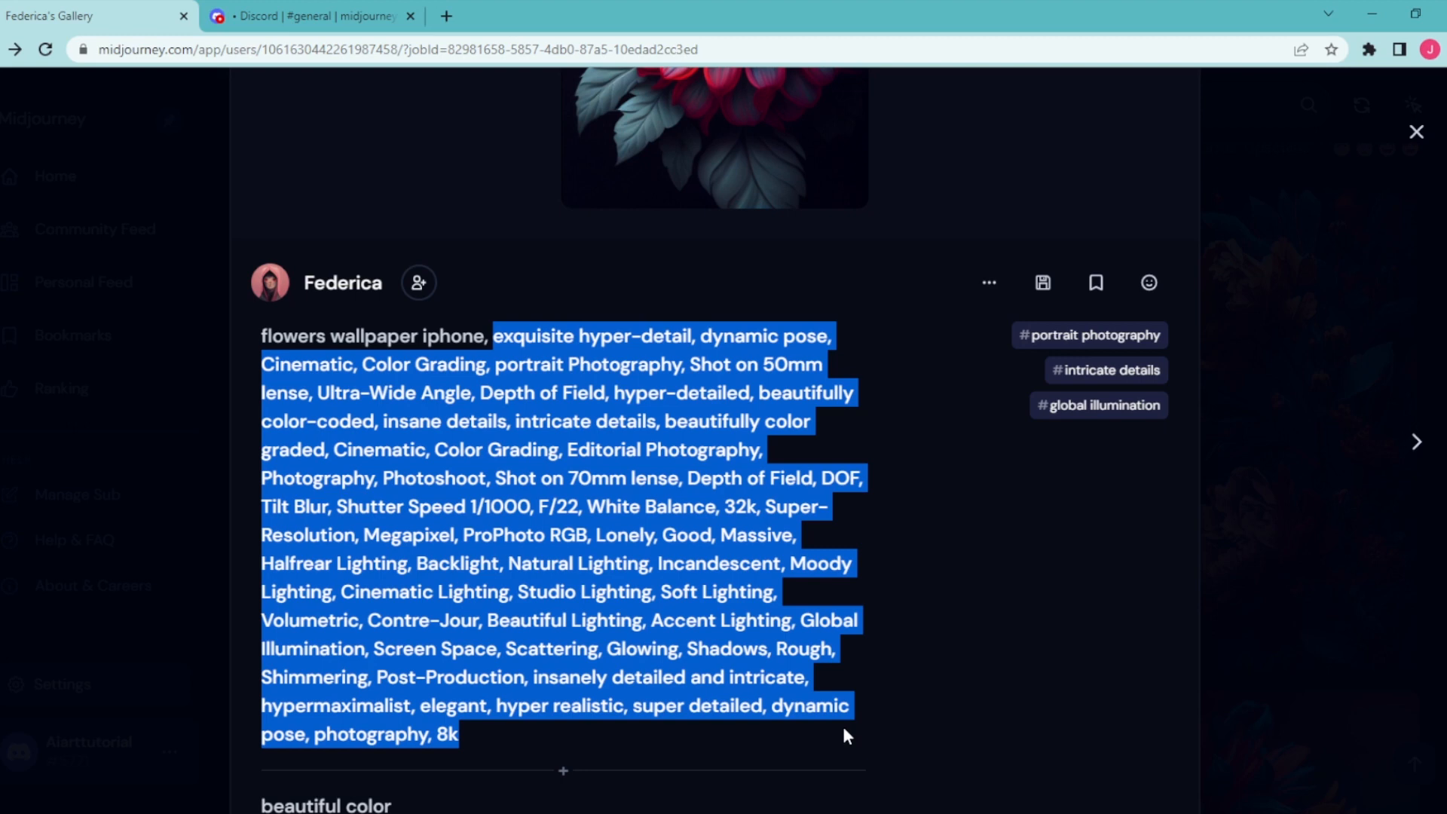
{"action": "mouse_move", "coordinate": [833, 728]}
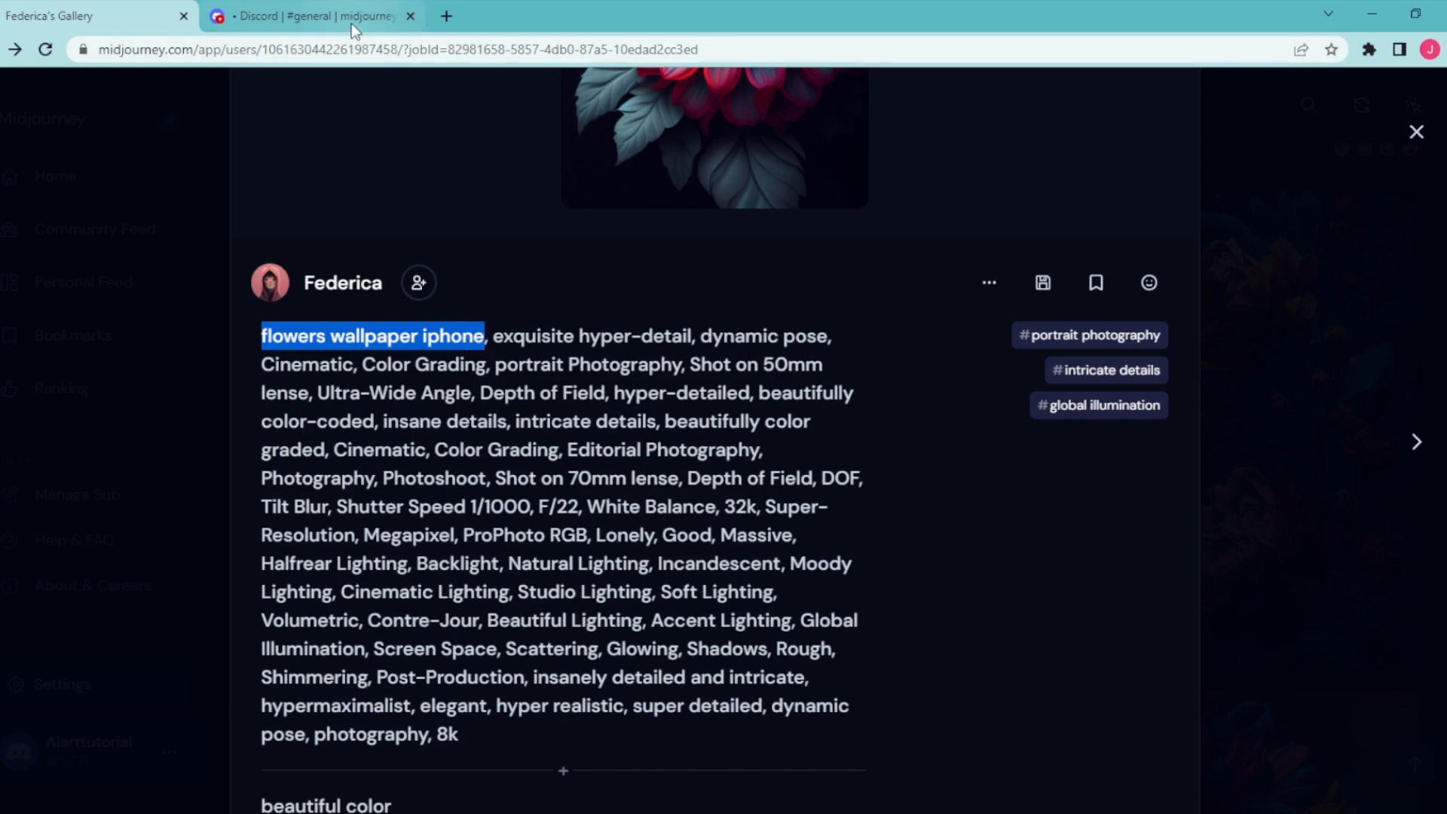
Step: In Discord's general channel, start /imagine with 'flowers wallpaper iphone'
{"action": "left_click", "coordinate": [318, 16]}
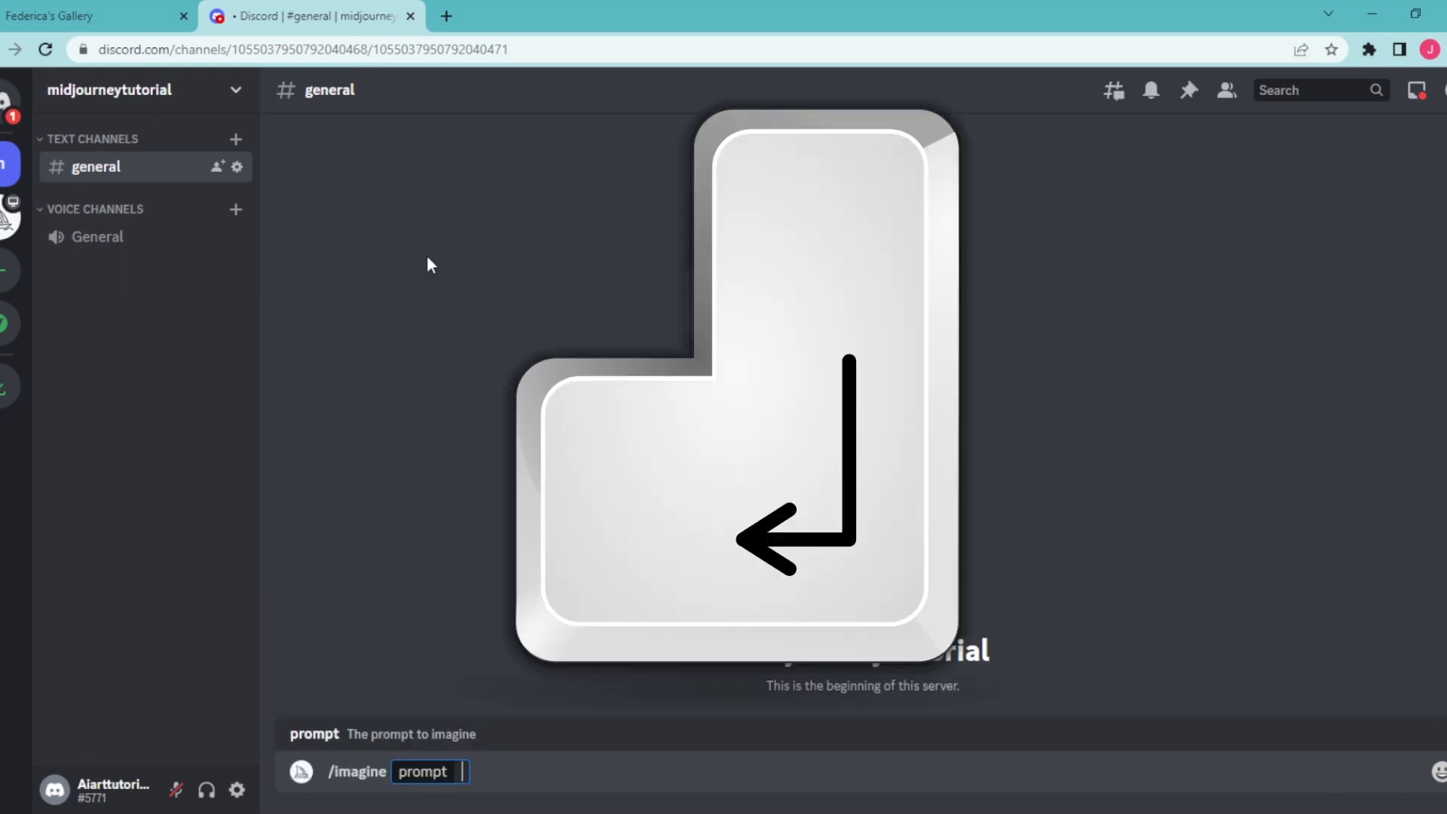
{"action": "key", "text": "Enter"}
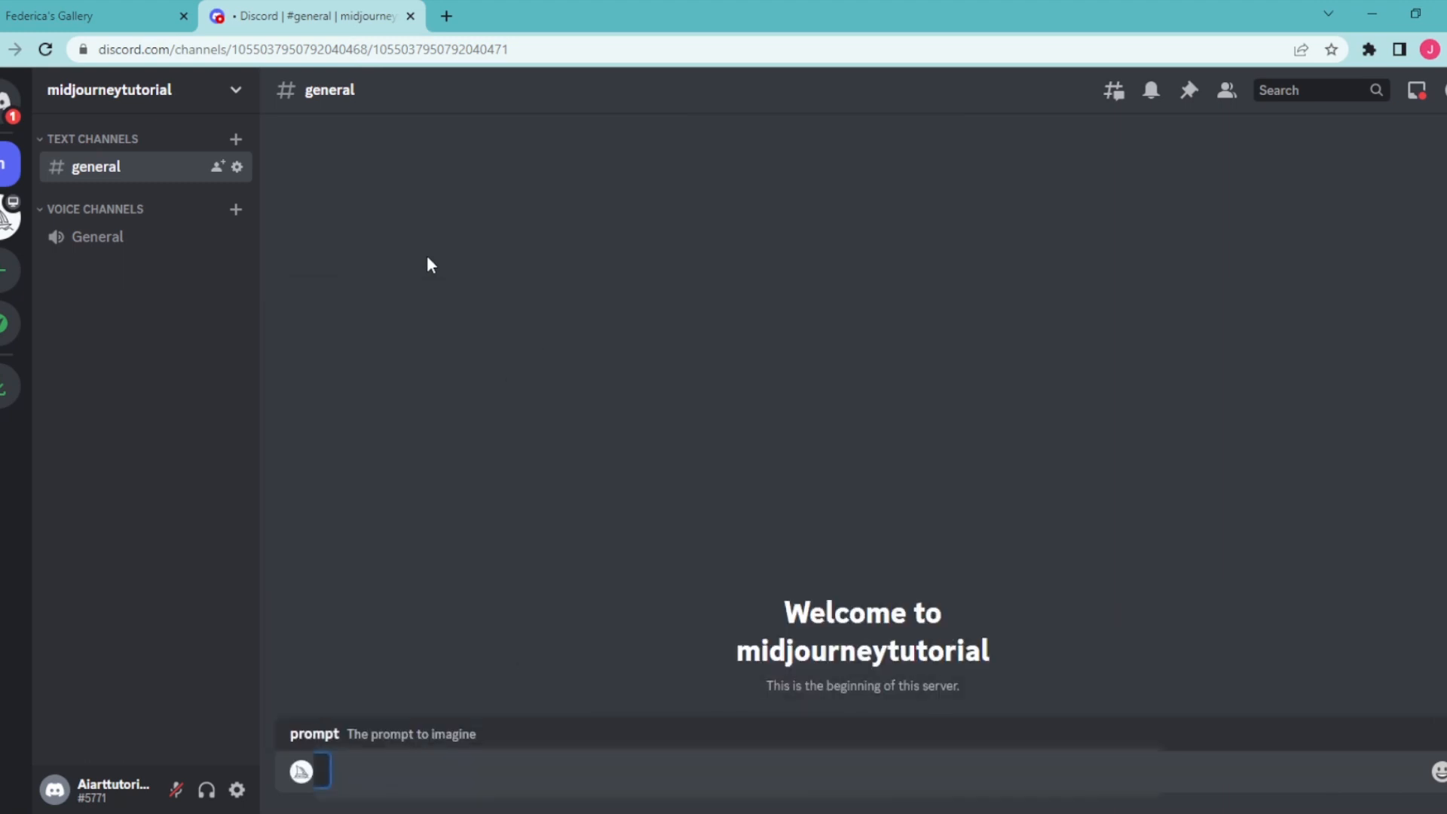
{"action": "type", "text": "flowers wallpaper iphone hyper-de"}
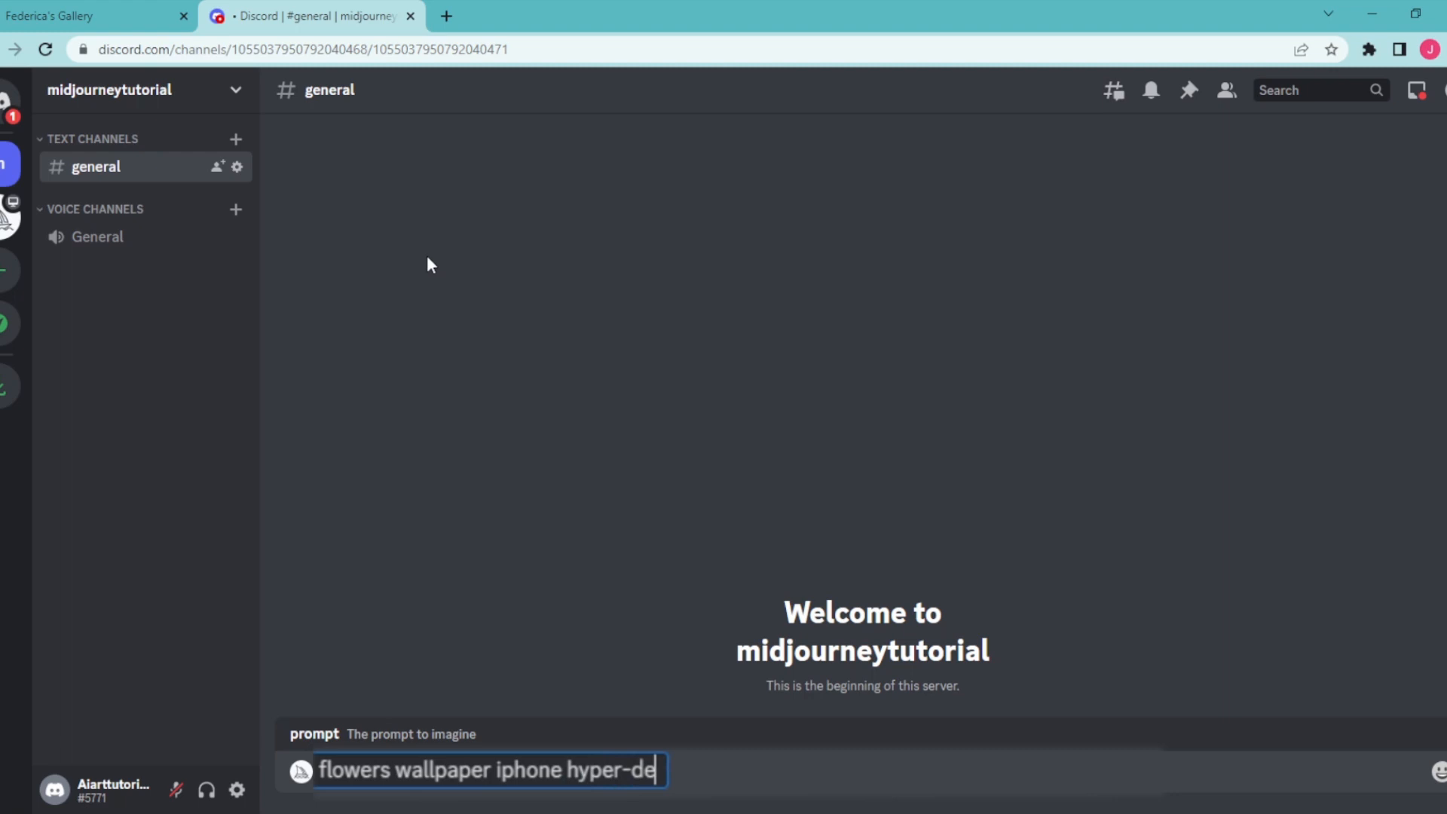
Step: Add 'hyper-detailed cinematic lighting octane render 8k' and '--ar 2:3' to the prompt
{"action": "type", "text": "tailed cinematic lighting"}
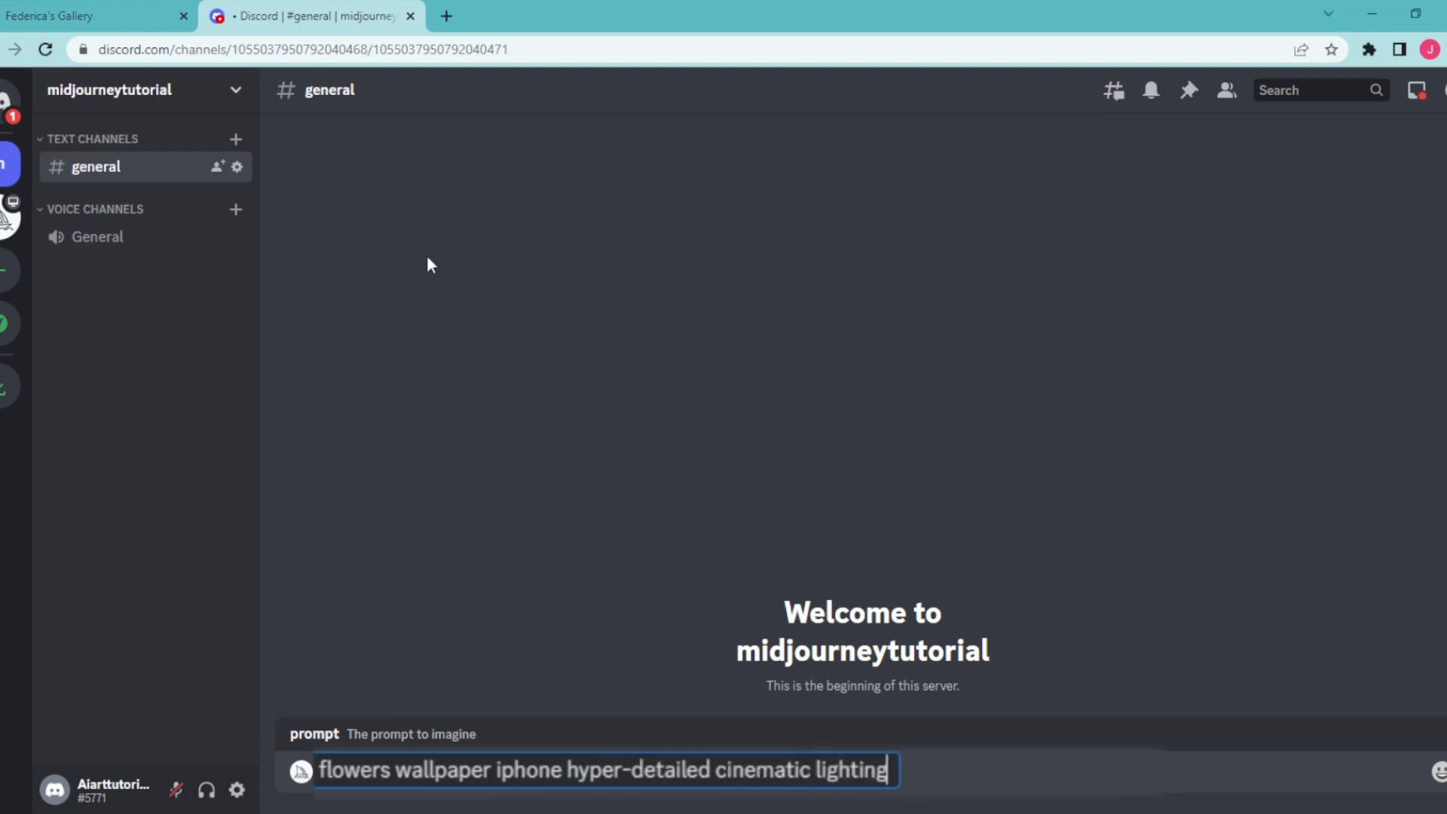
{"action": "type", "text": "octane render 8k"}
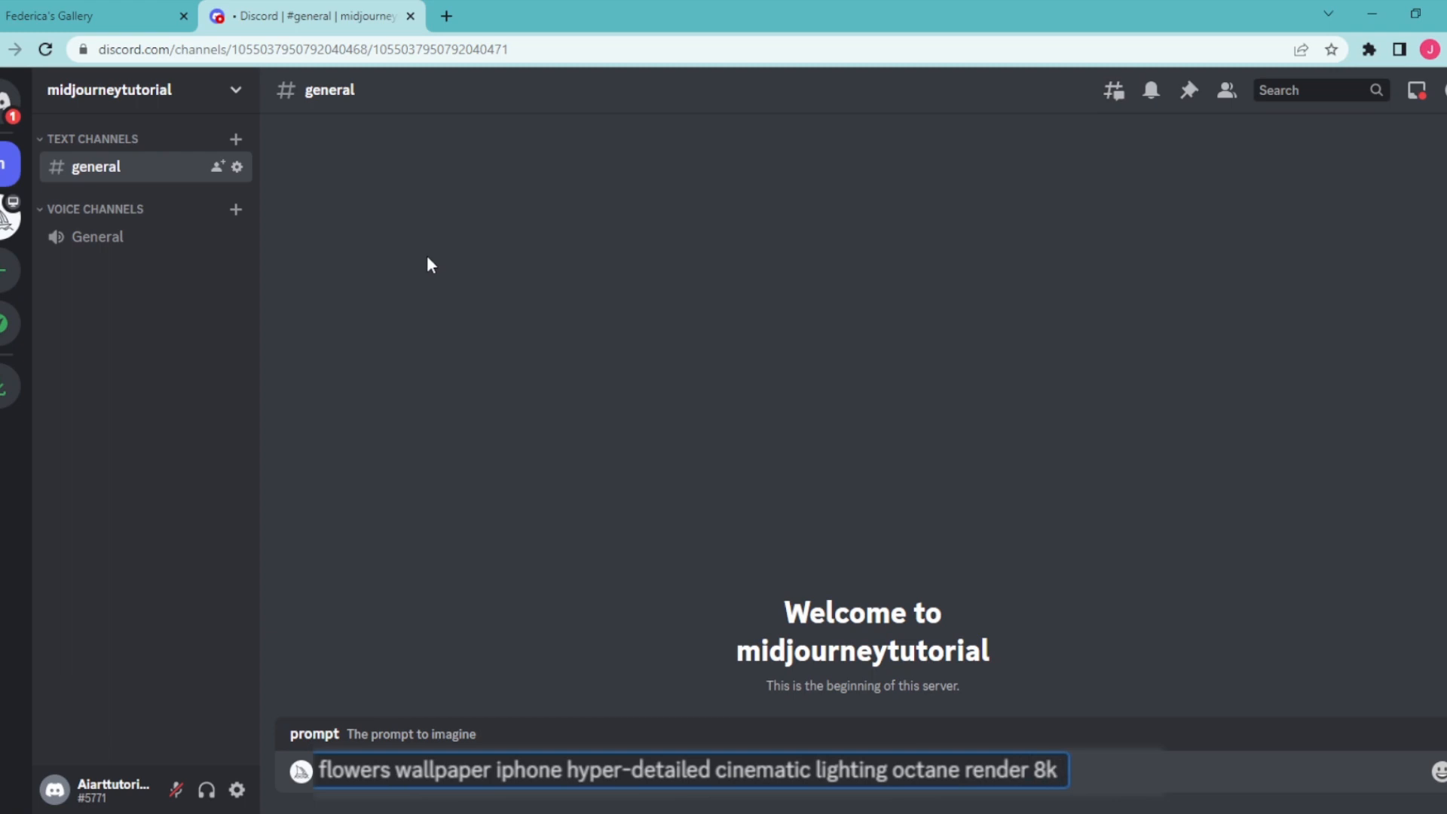
{"action": "key", "text": "space"}
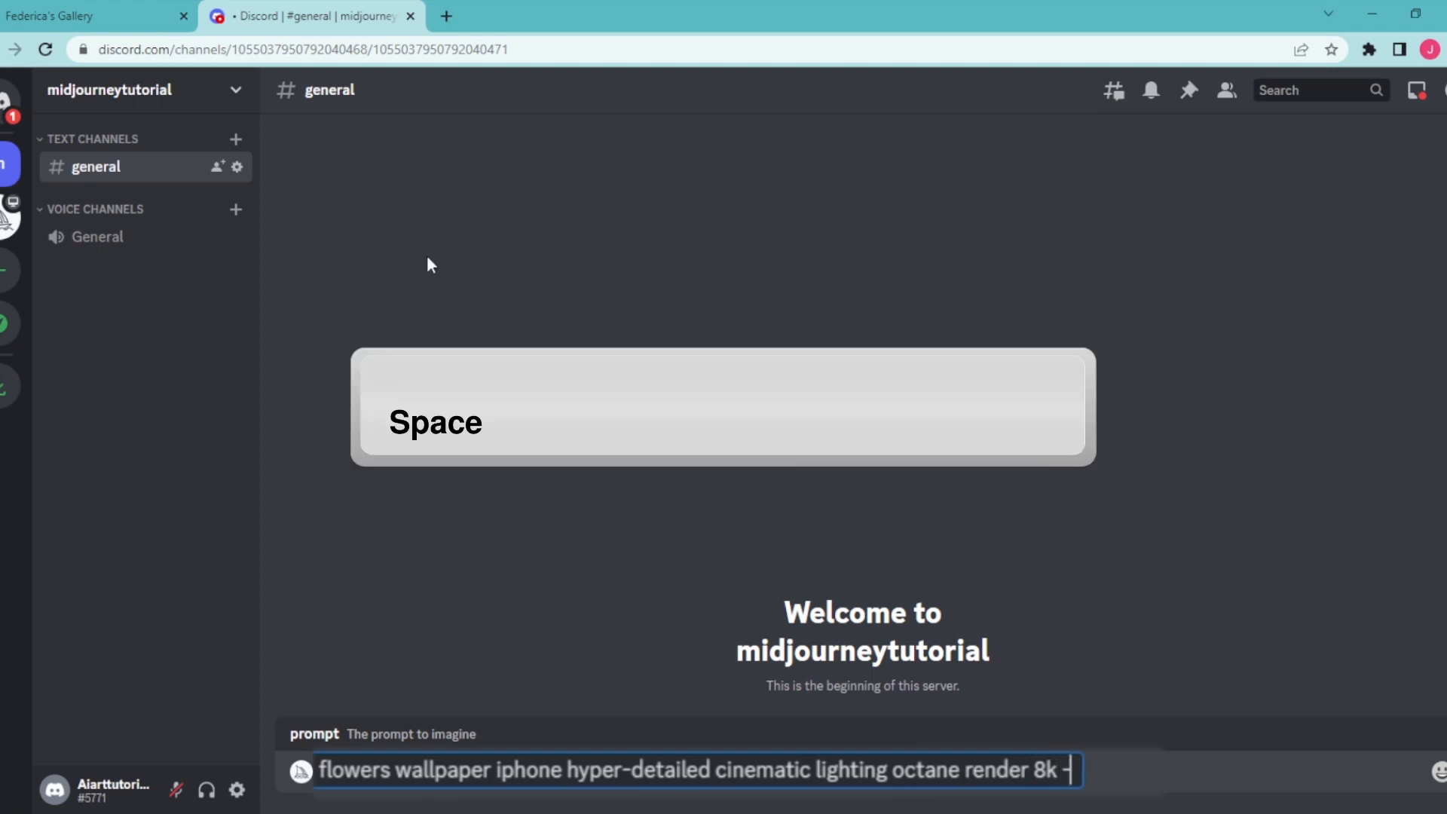
{"action": "type", "text": "a"}
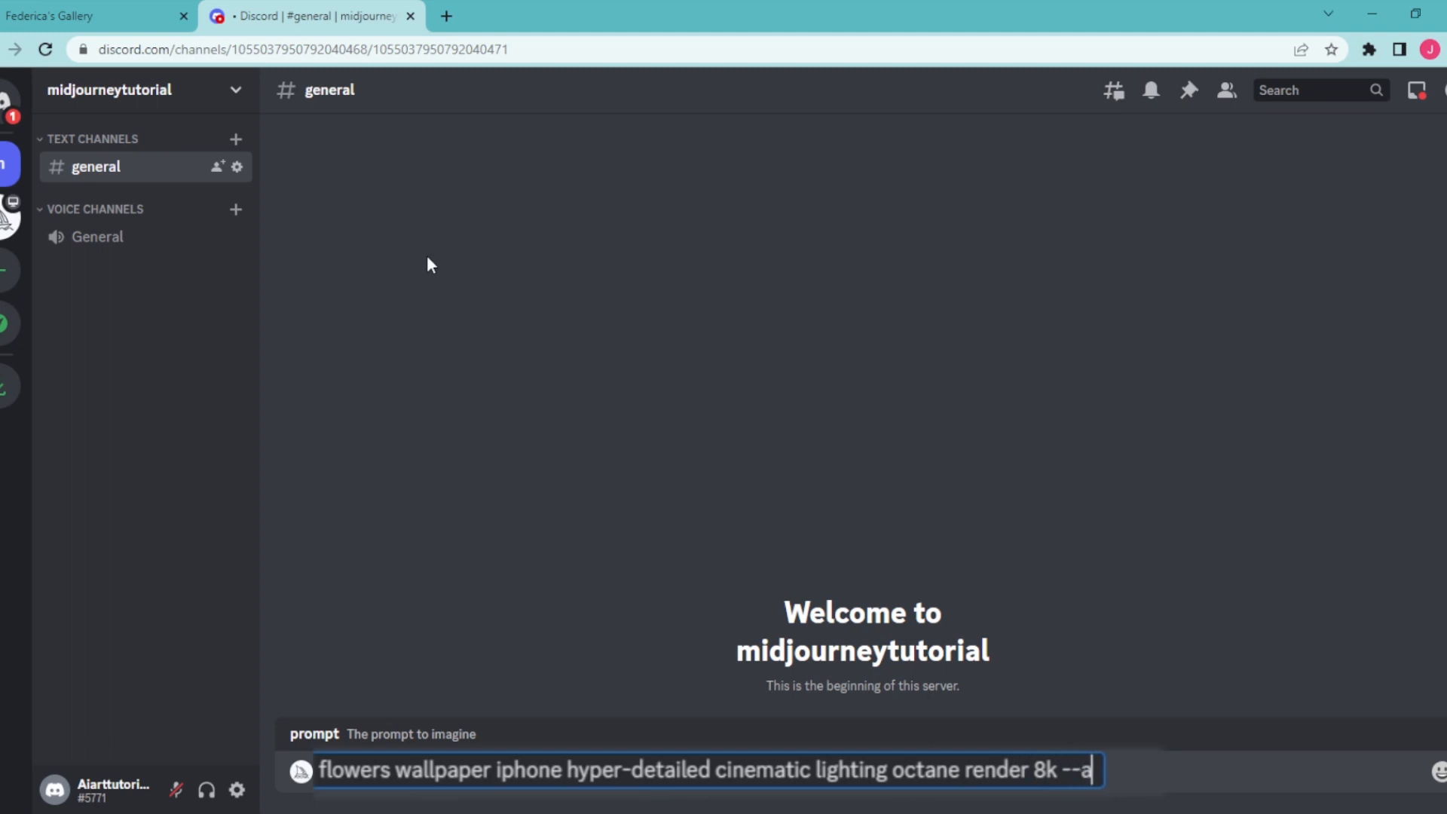
{"action": "type", "text": "r"}
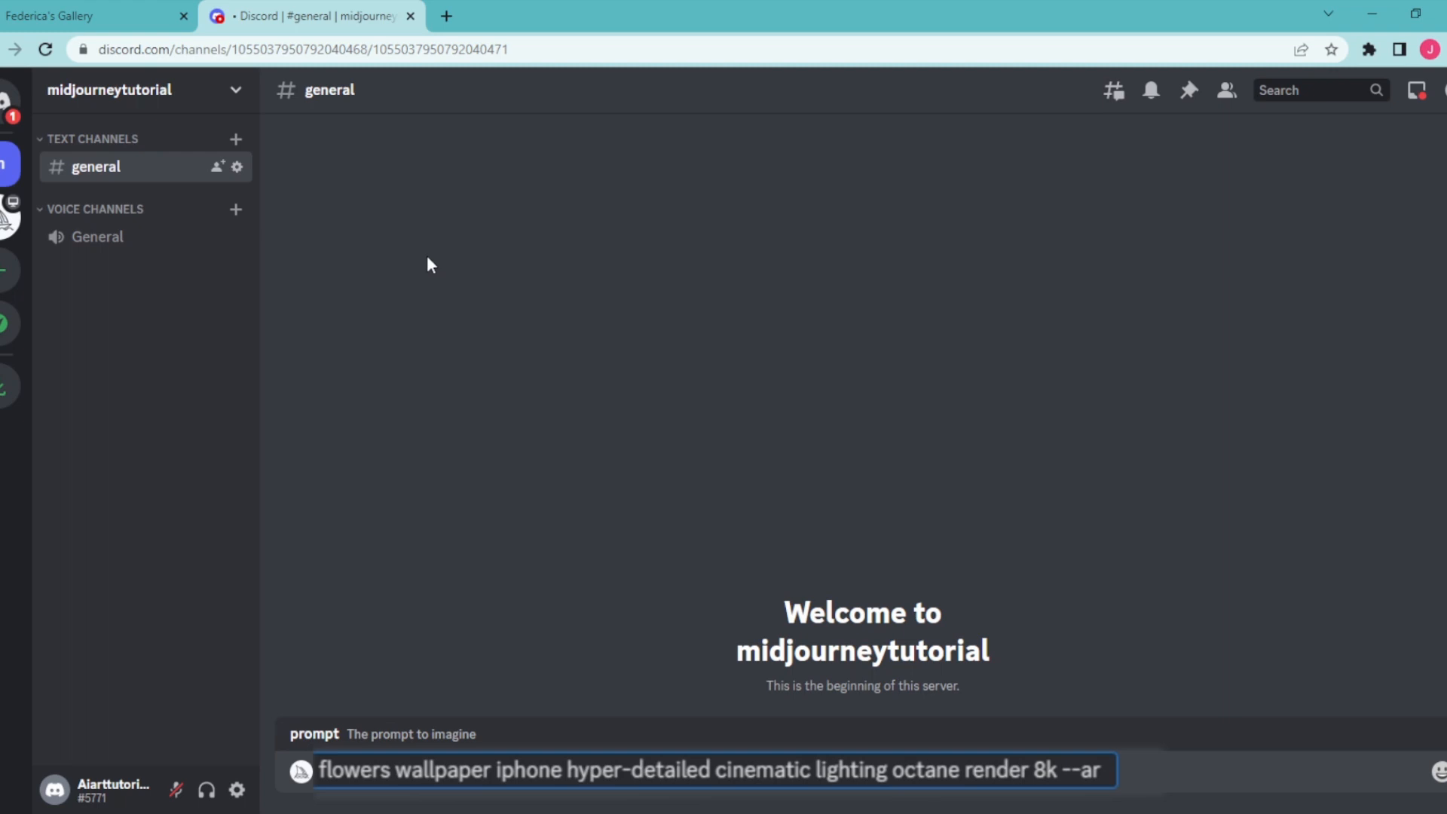
{"action": "type", "text": "2:"}
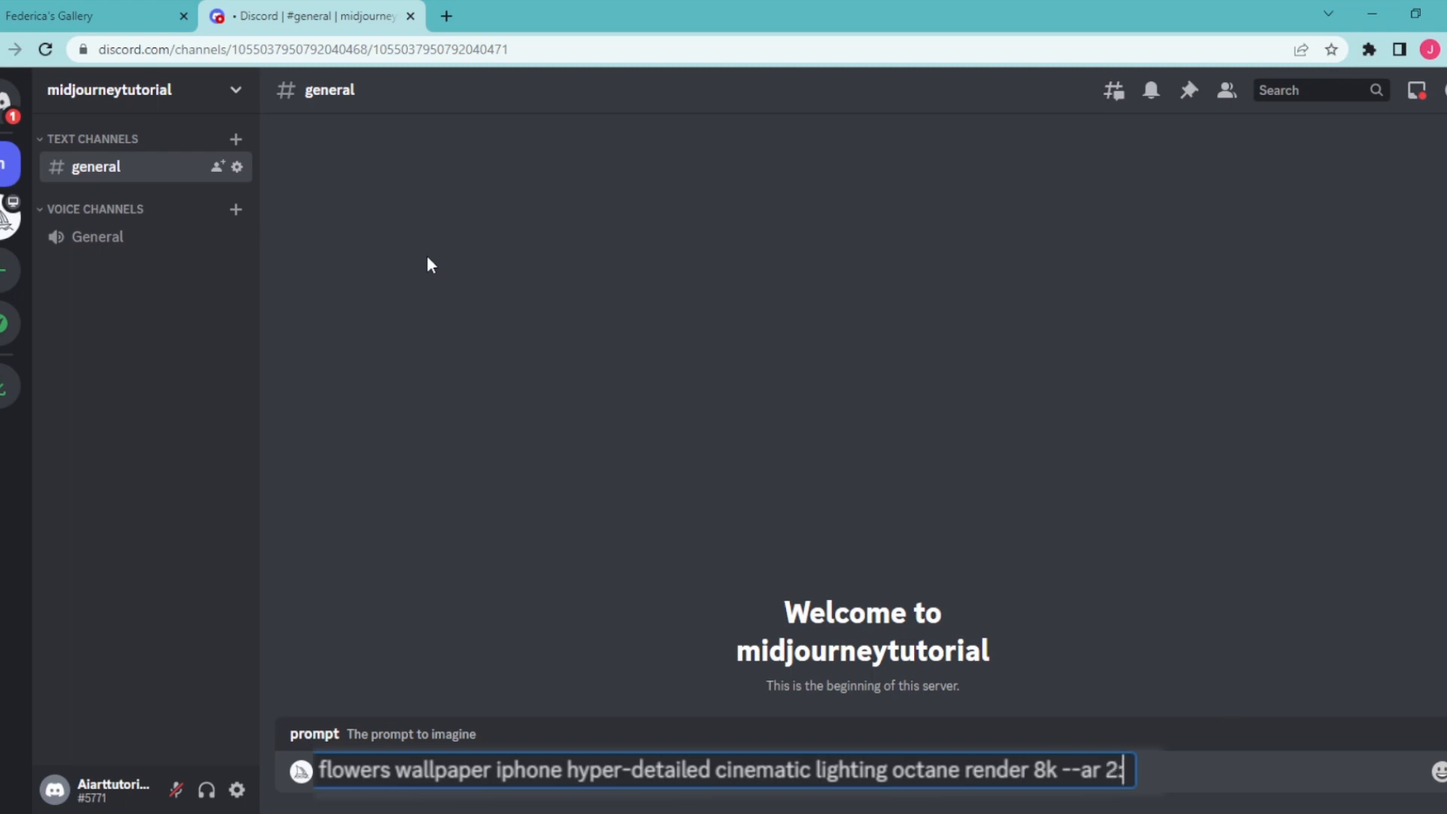
{"action": "type", "text": "3"}
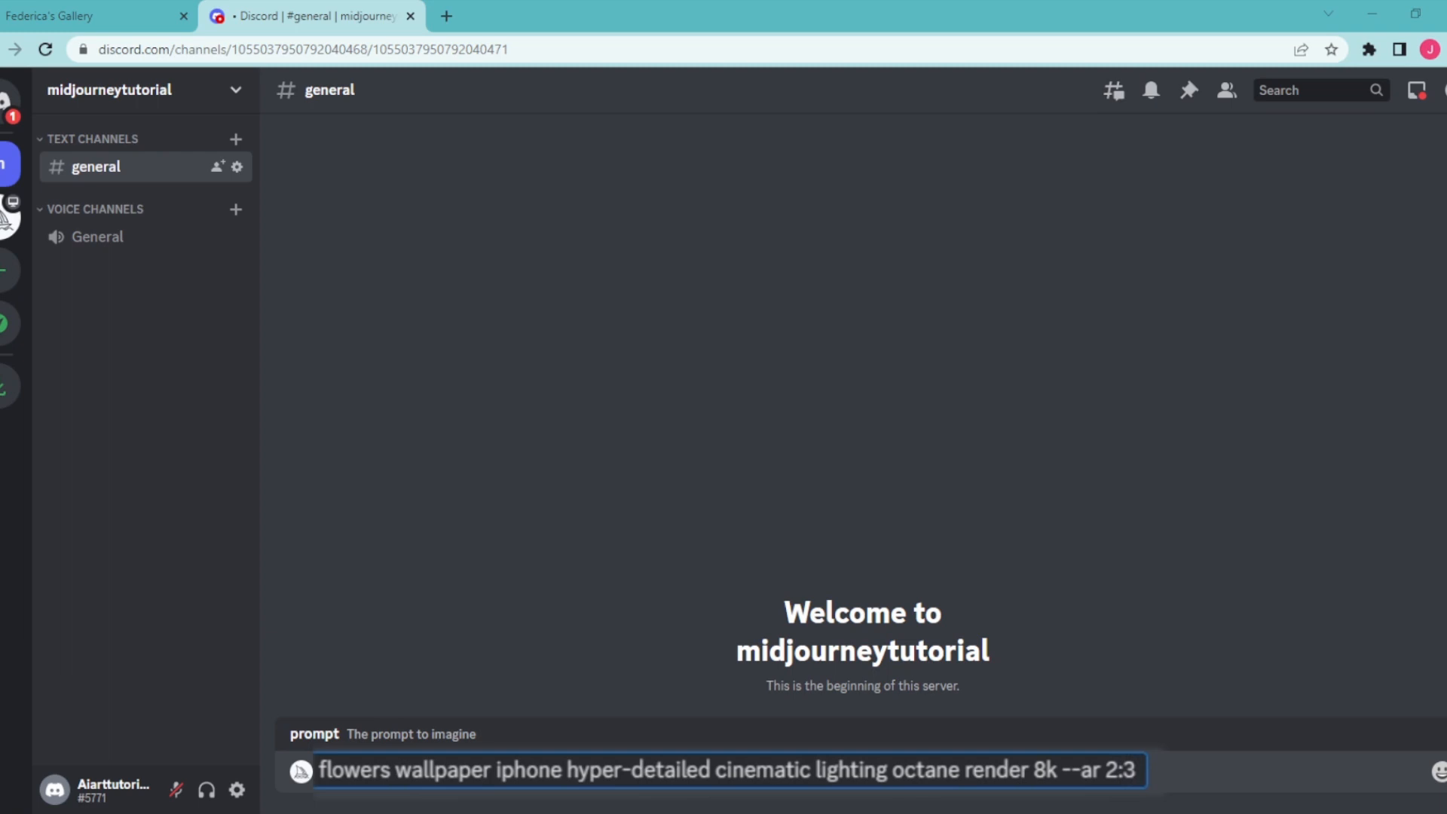
Step: Submit the floral wallpaper prompt and enlarge the returned four-image grid
{"action": "key", "text": "enter"}
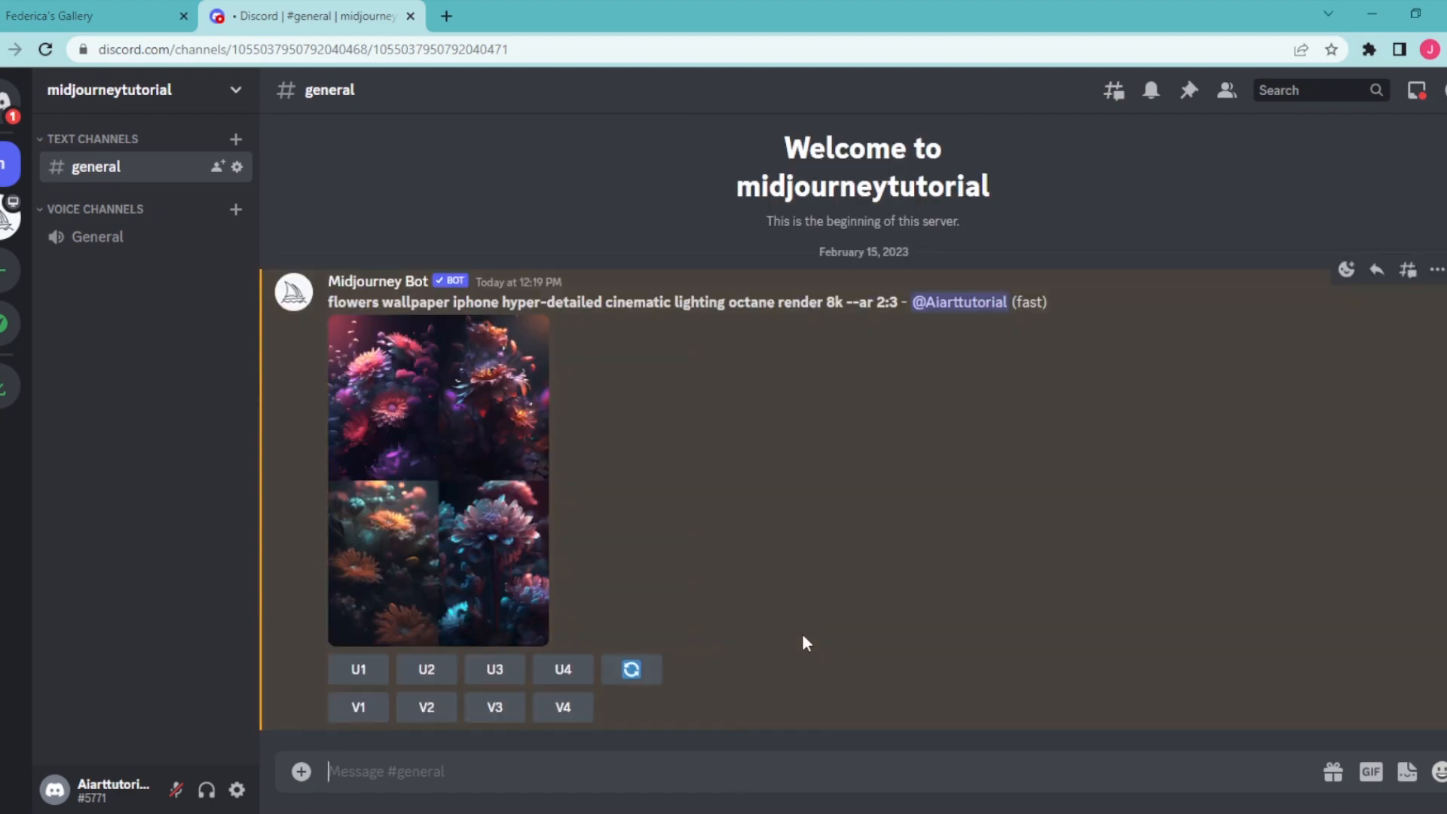
{"action": "left_click", "coordinate": [437, 480]}
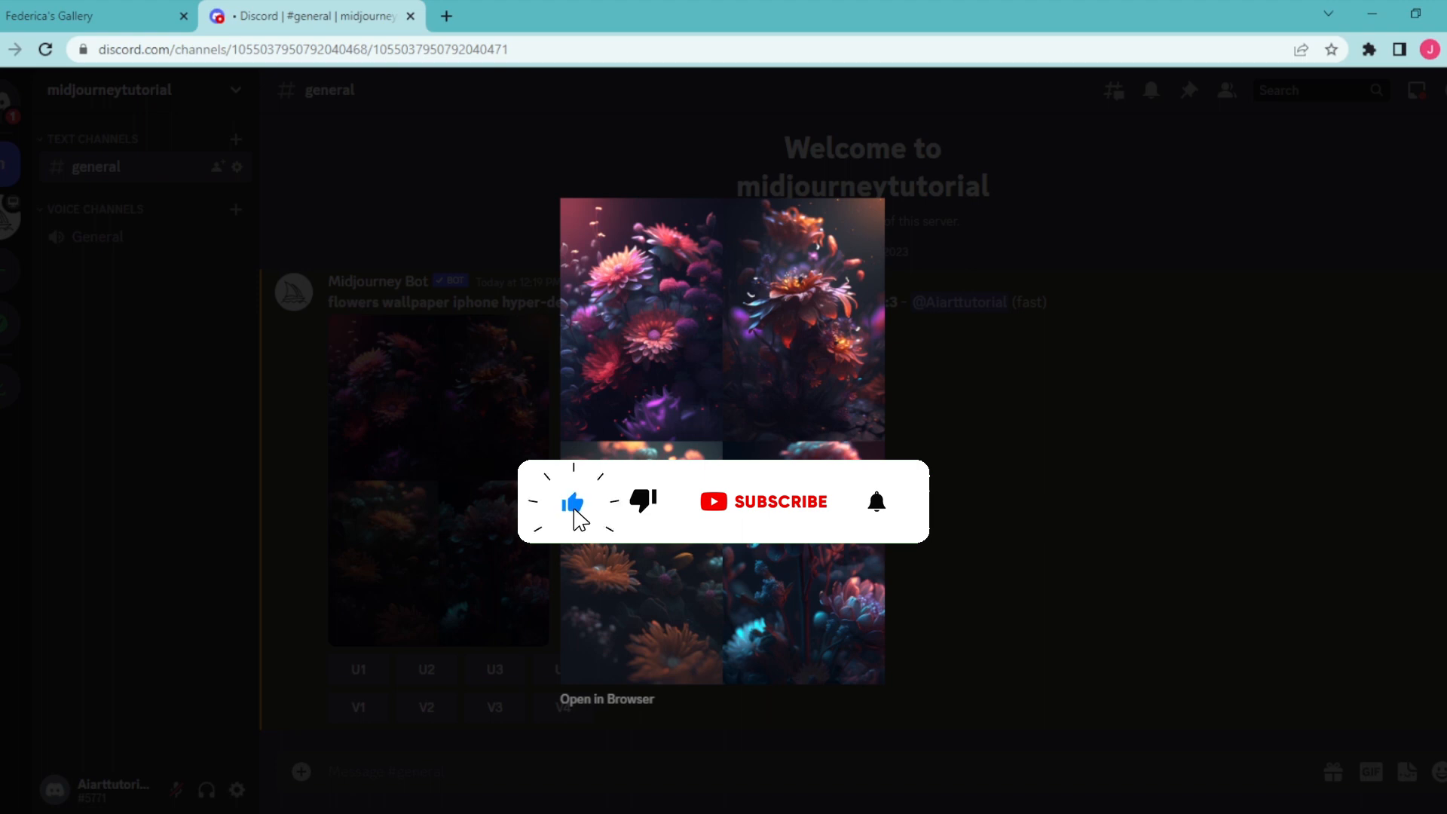
{"action": "left_click", "coordinate": [763, 501]}
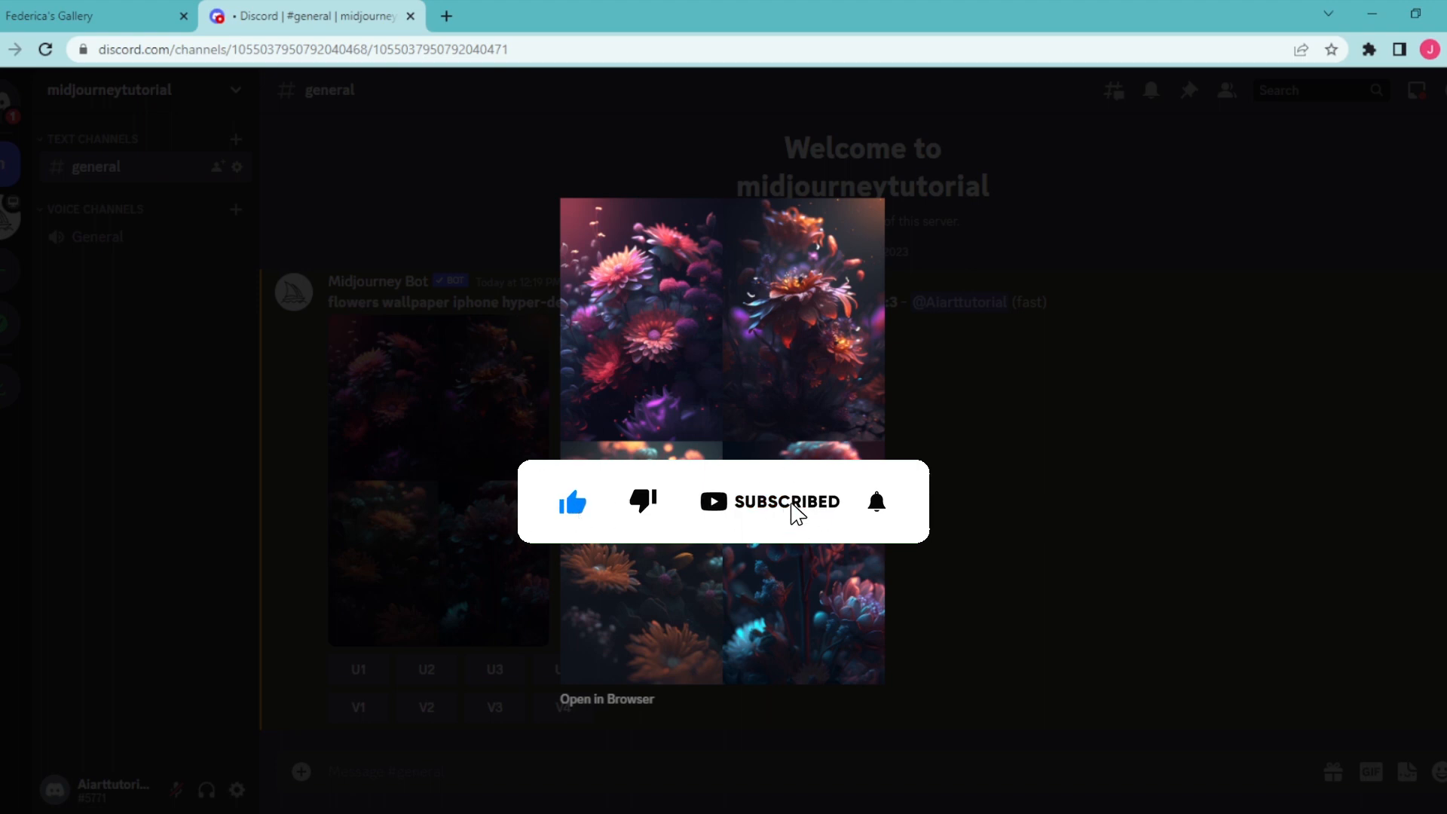
{"action": "left_click", "coordinate": [875, 501]}
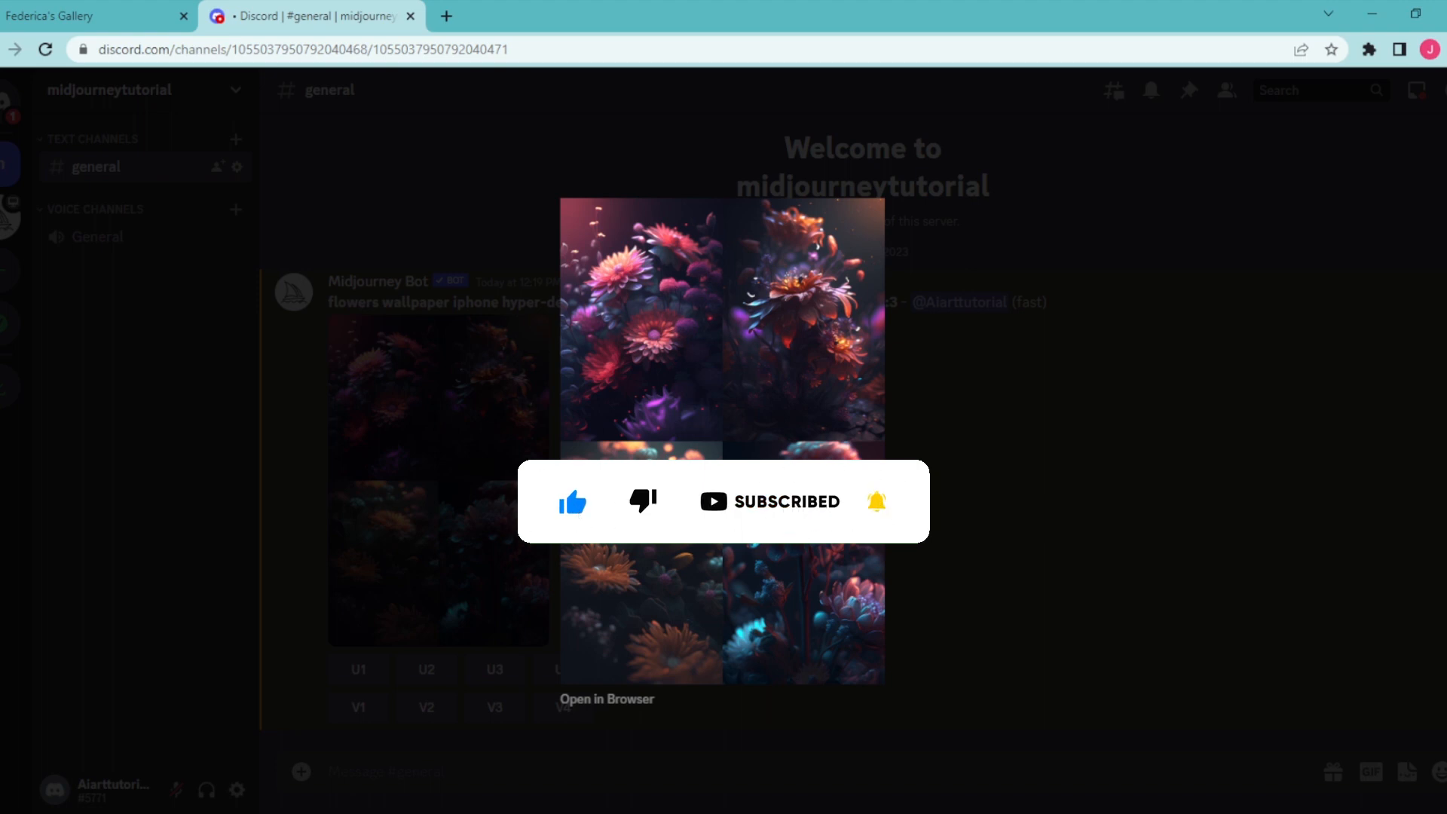